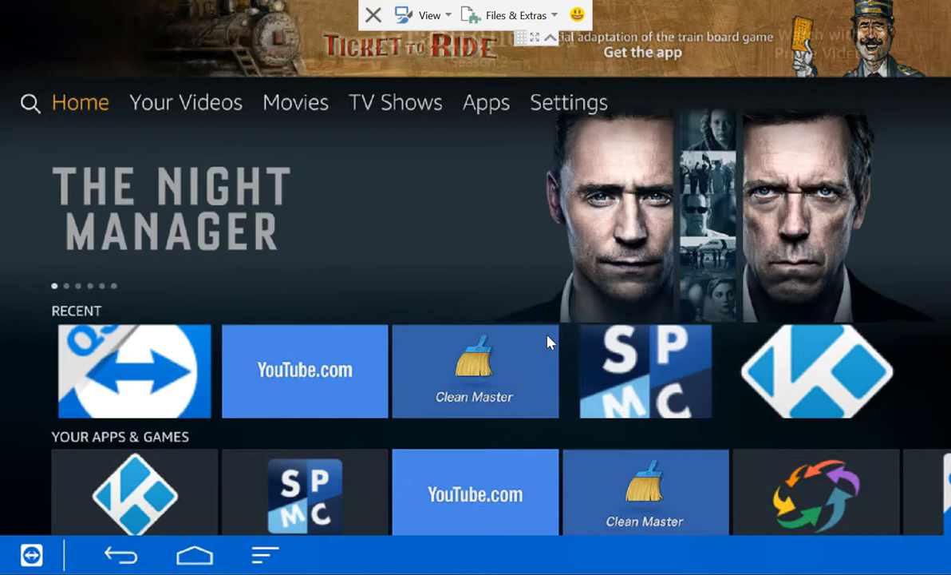
# Step: Go to Settings from the Home screen's top menu
pyautogui.click(185, 102)
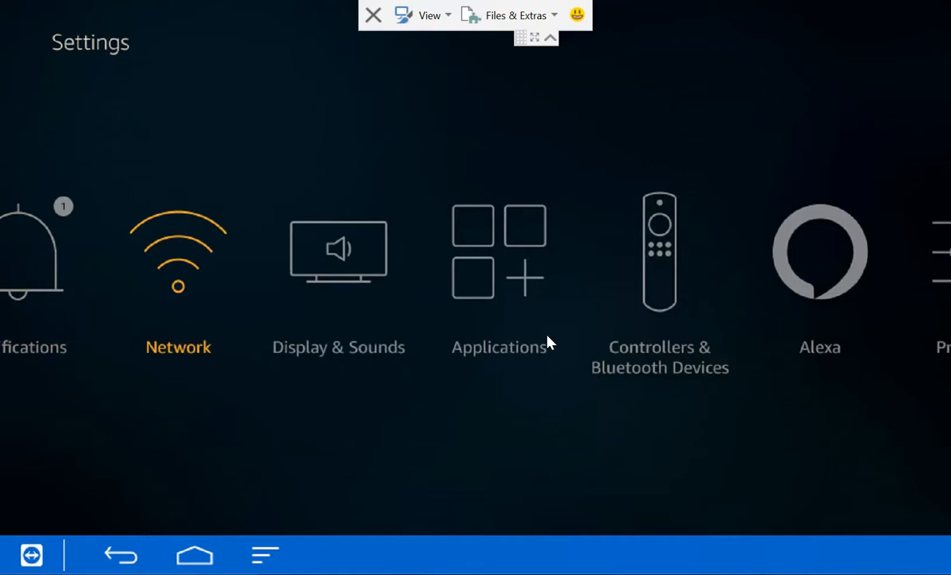
# Step: Move through the Settings categories and enter Device, listing About, Developer options, Sleep and Restart
pyautogui.hscroll(-3)
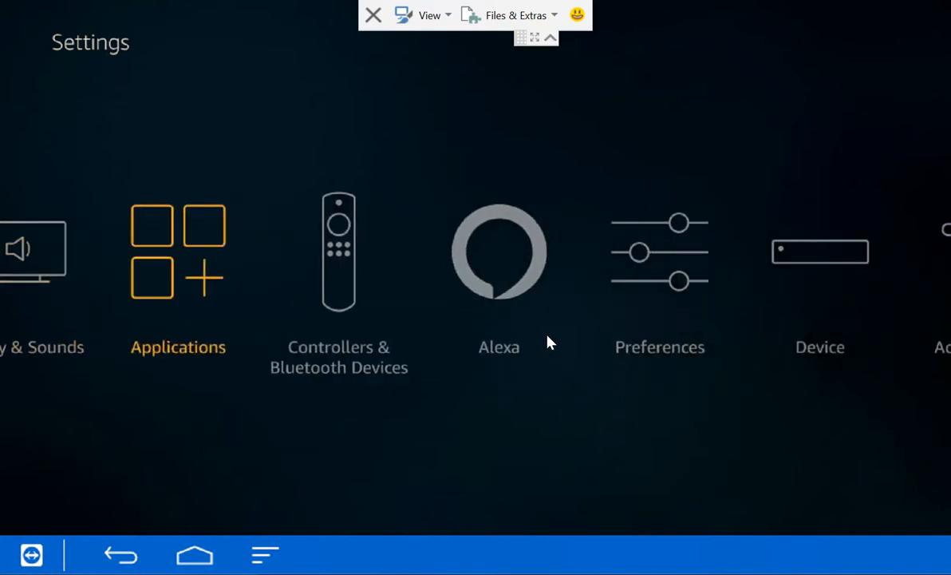
pyautogui.hscroll(3)
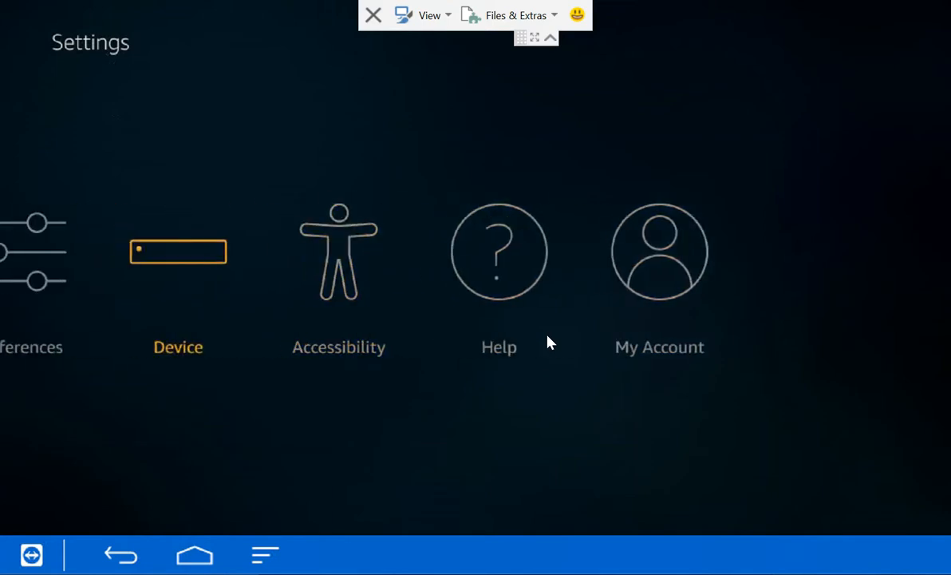
pyautogui.click(179, 252)
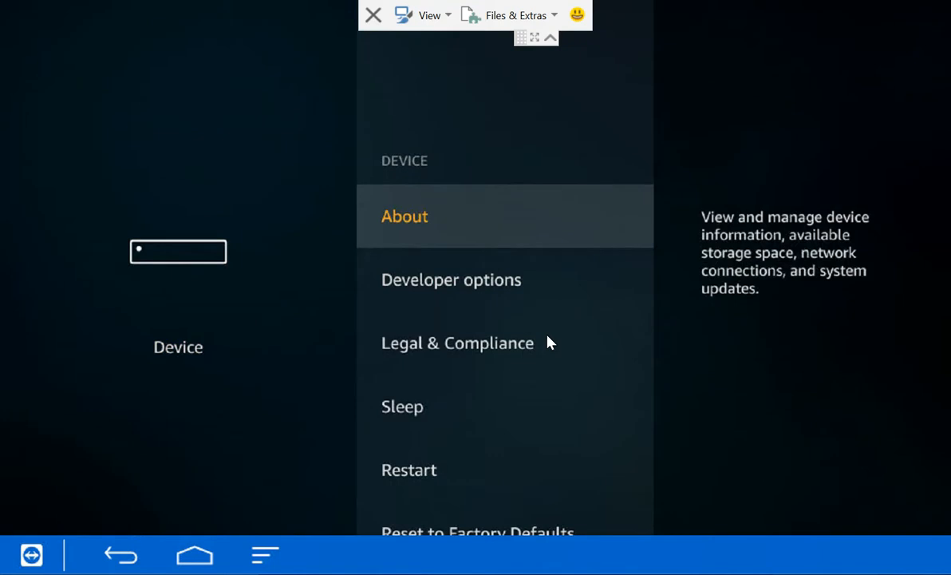
# Step: Check About and Storage, revisit Developer options under Device, then return to the Home screen
pyautogui.click(405, 216)
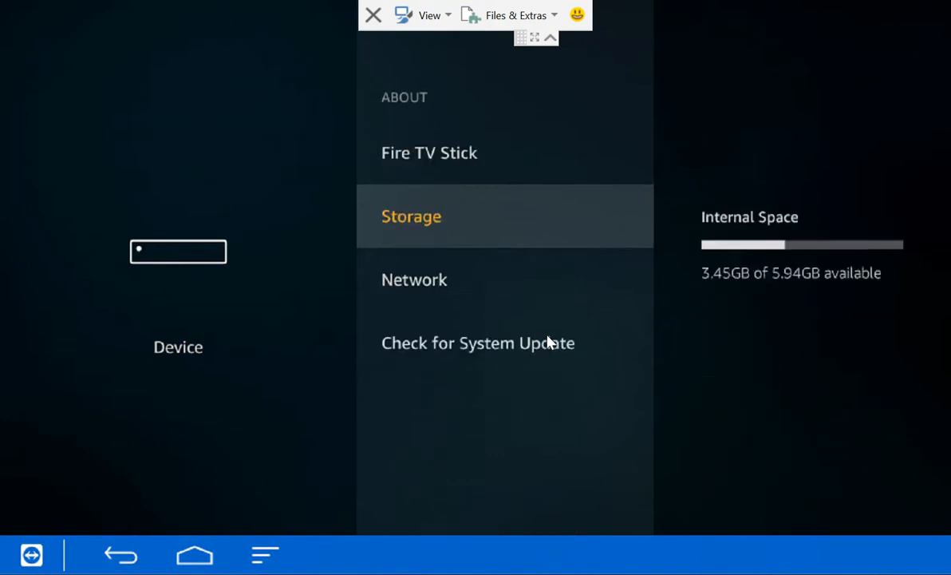
pyautogui.click(429, 154)
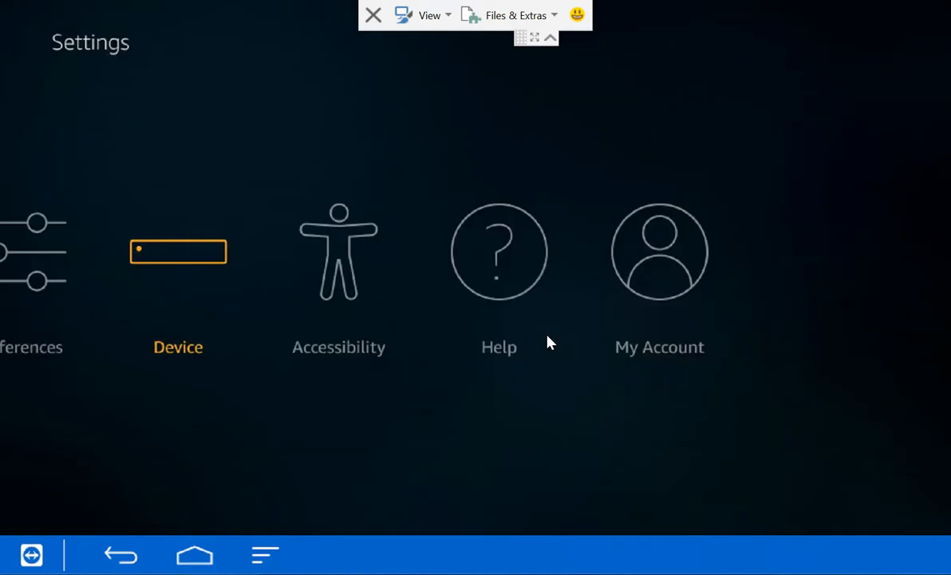
pyautogui.click(178, 252)
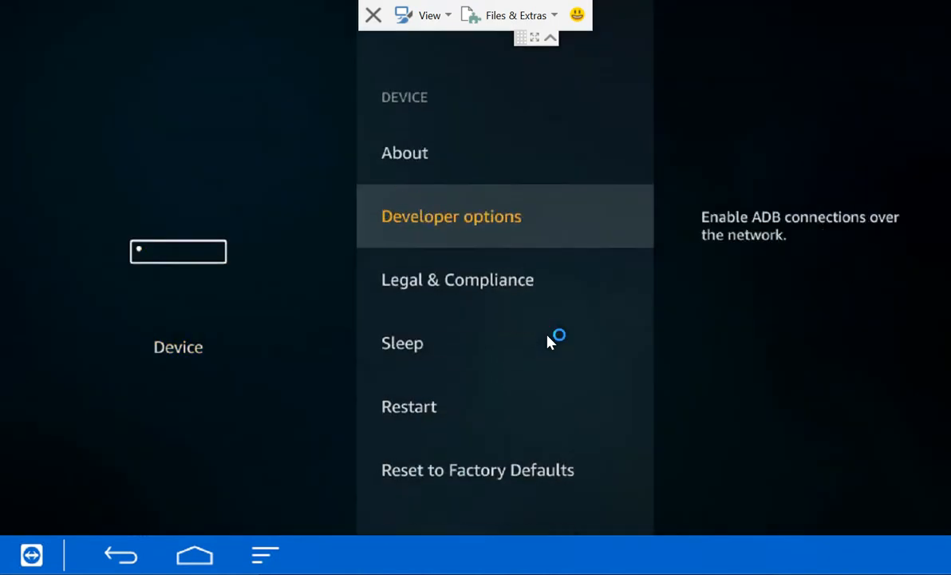
pyautogui.click(450, 216)
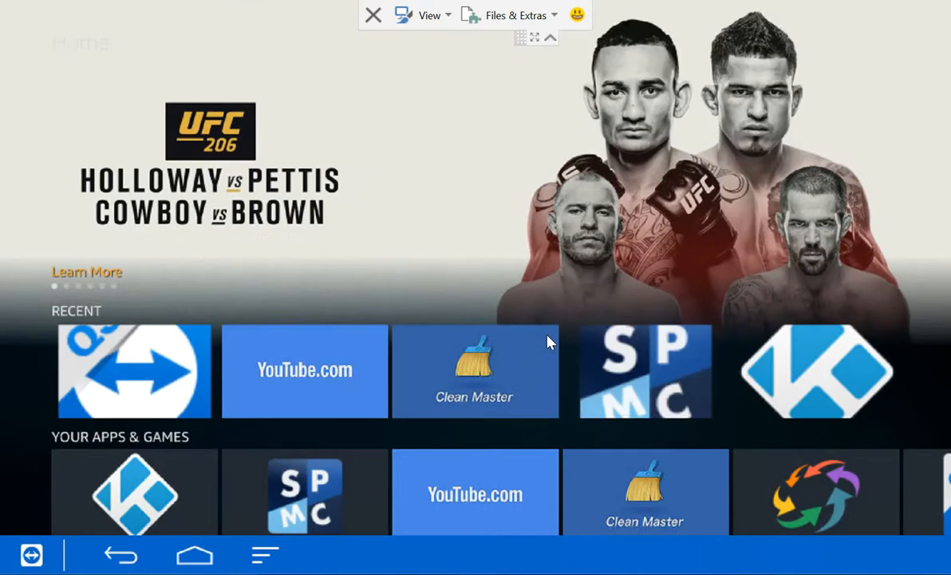
# Step: Hold Home to show the quick menu with clock, Apps, Sleep, Mirroring and Settings
pyautogui.scroll(-3)
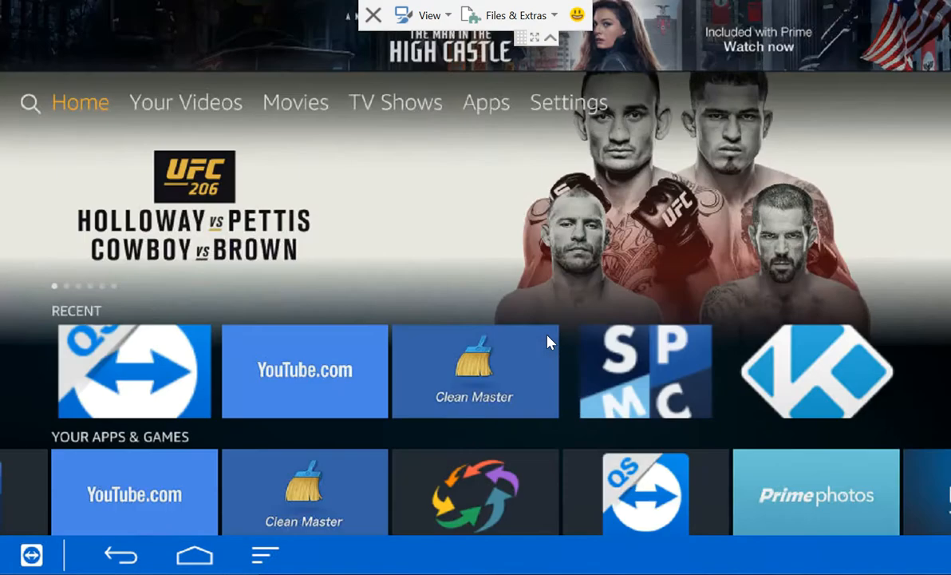
pyautogui.click(295, 102)
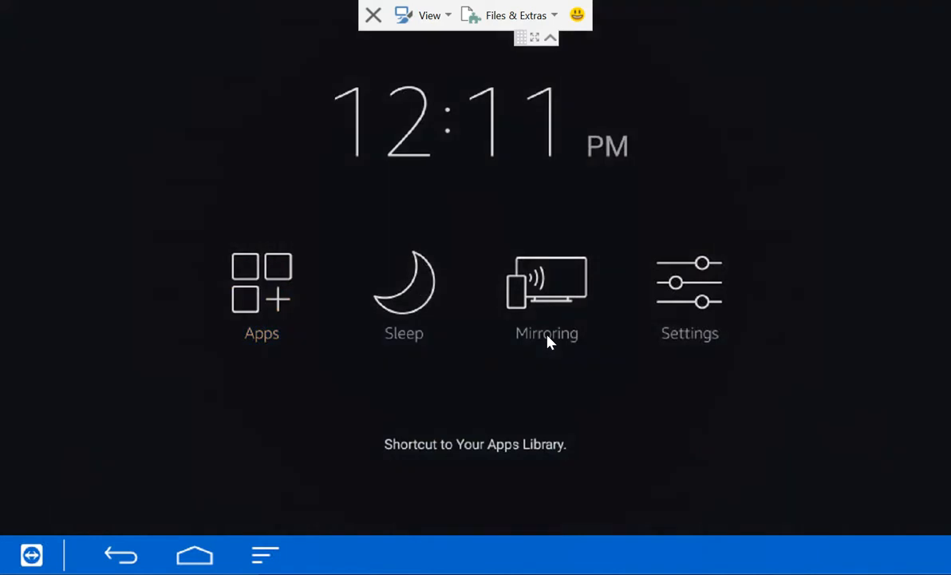
# Step: Enter Your Apps & Games from the quick menu, then move back to the top menu bar
pyautogui.click(262, 287)
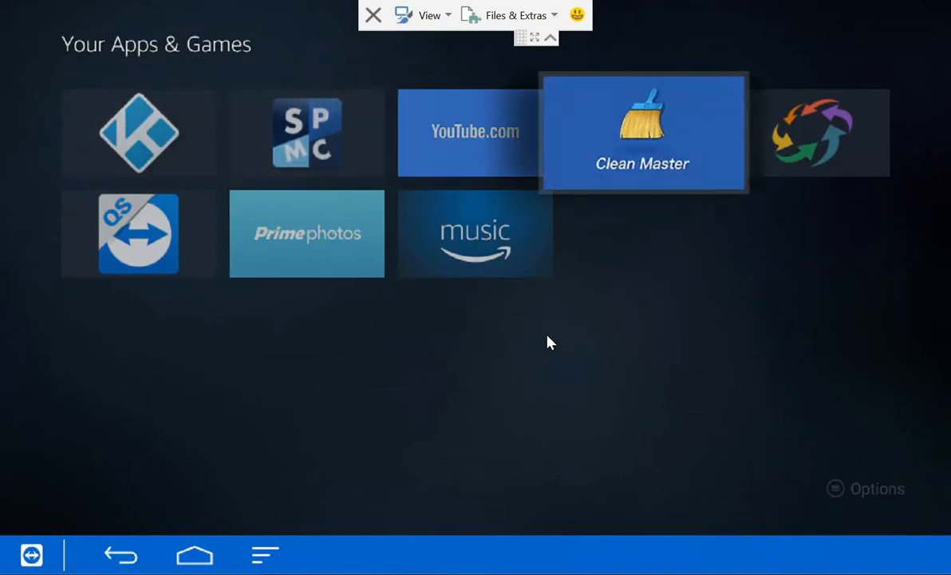
pyautogui.press('Left')
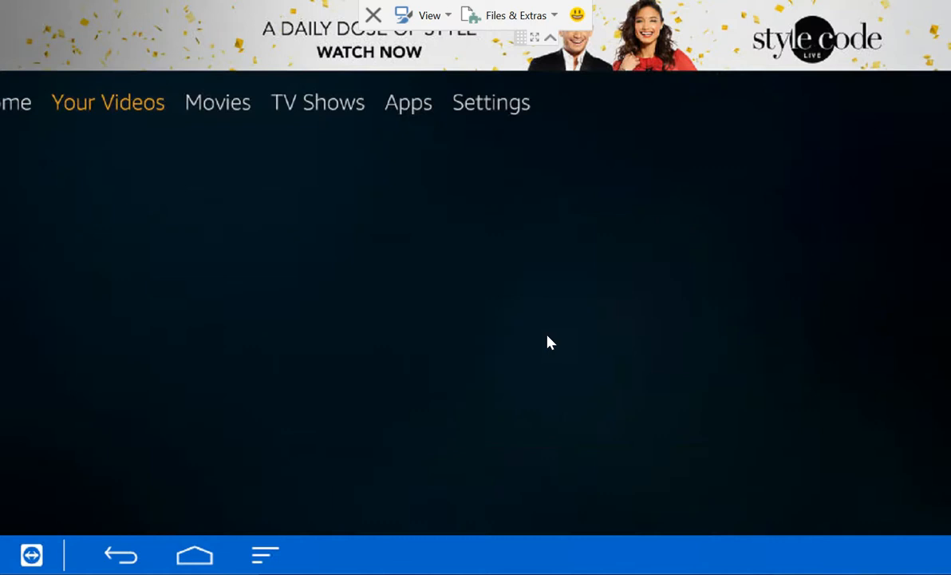
# Step: Return to Home, then enter Settings showing Notifications, Network, Display & Sounds and Applications
pyautogui.click(217, 103)
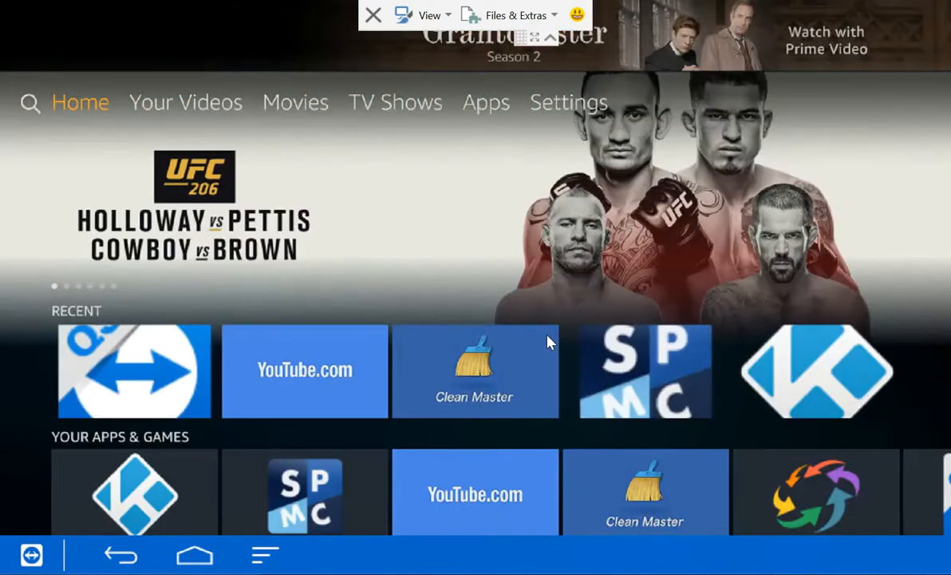
pyautogui.click(568, 102)
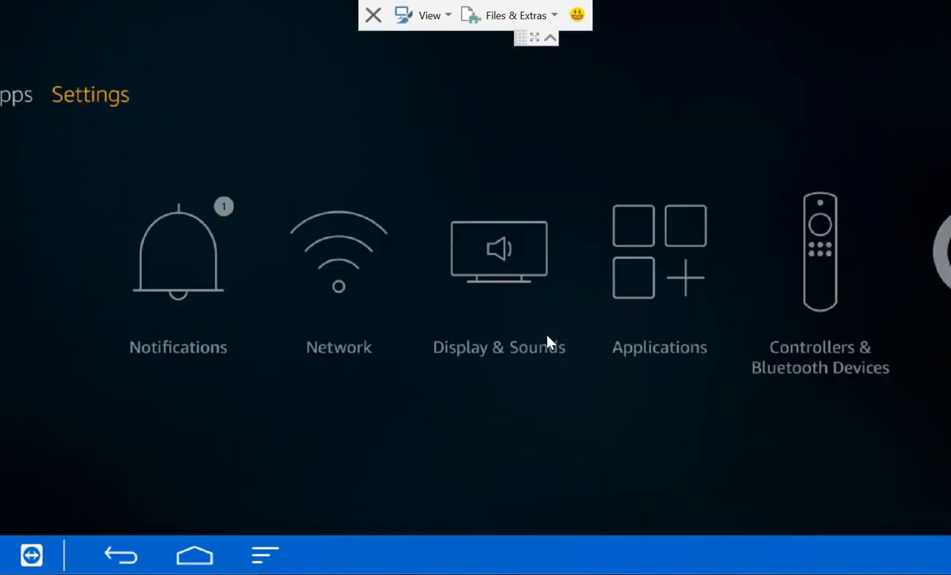
# Step: Under Applications, show Manage Installed Applications listing Amazon Music, Appstore, Clean Master and Kodi
pyautogui.hscroll(3)
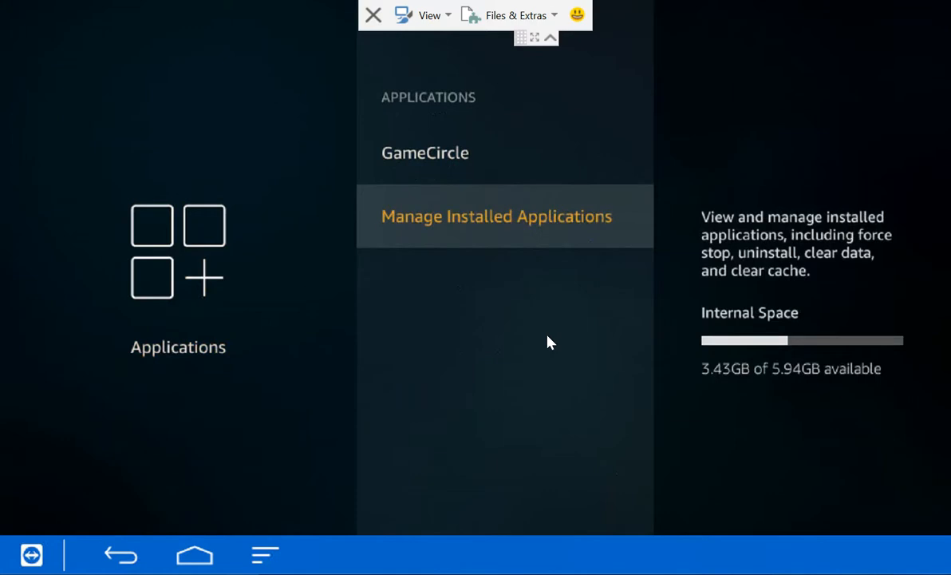
pyautogui.click(495, 216)
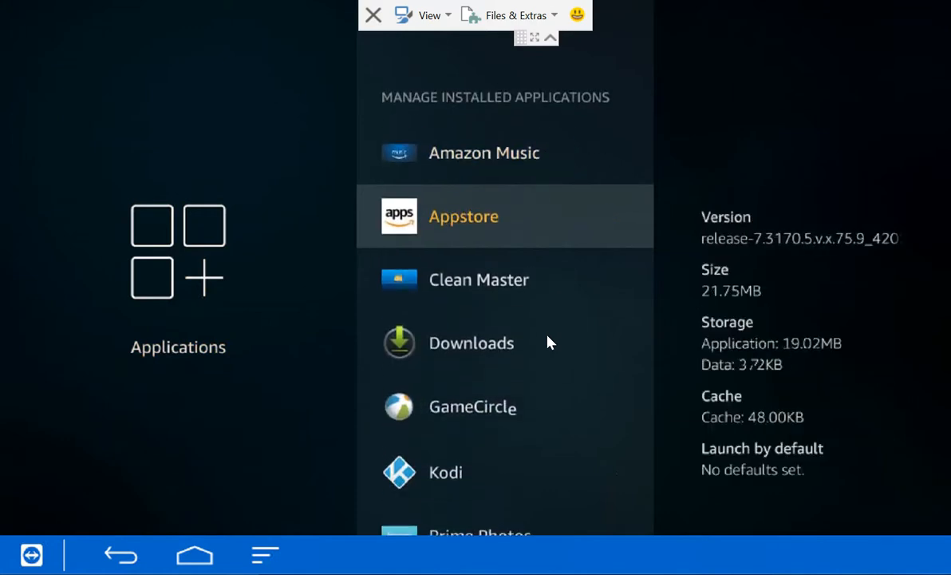